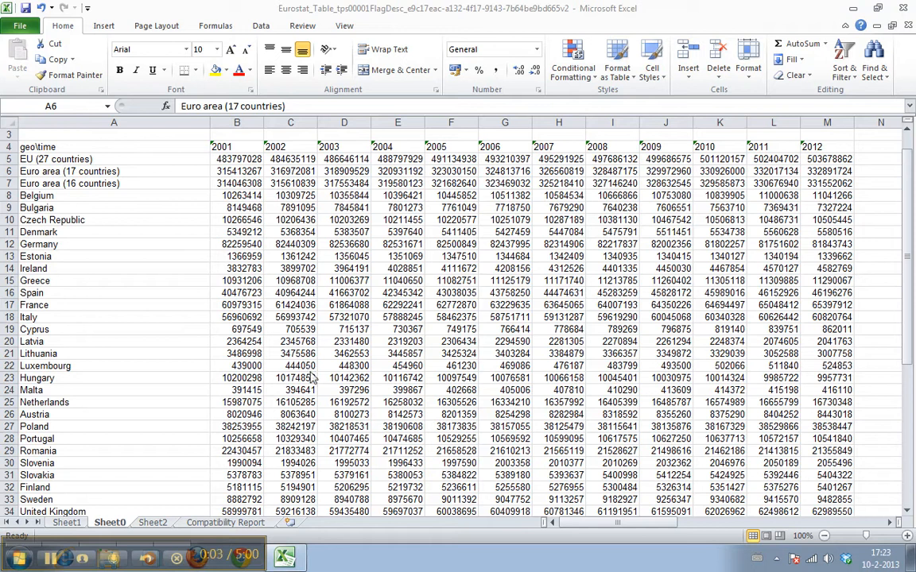
{"action": "mouse_move", "coordinate": [322, 386]}
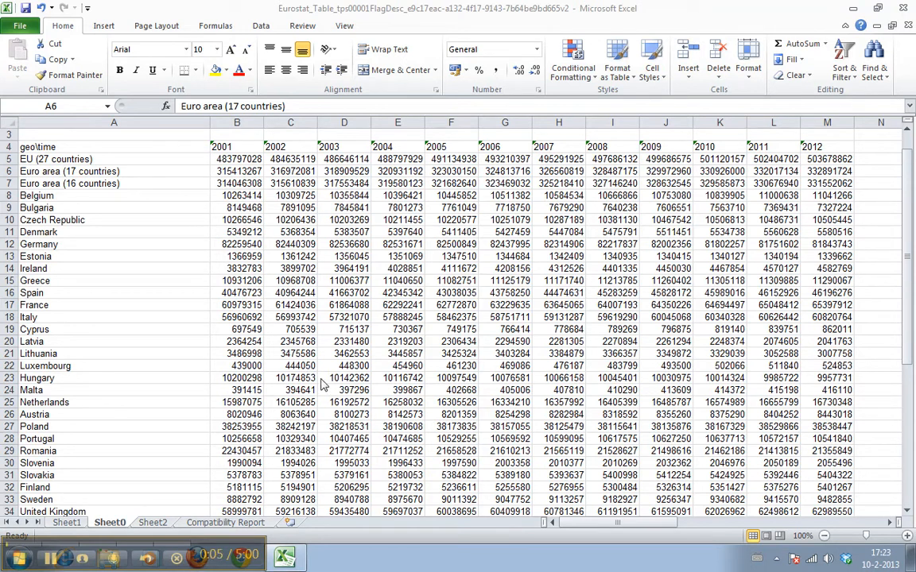
{"action": "mouse_move", "coordinate": [338, 338]}
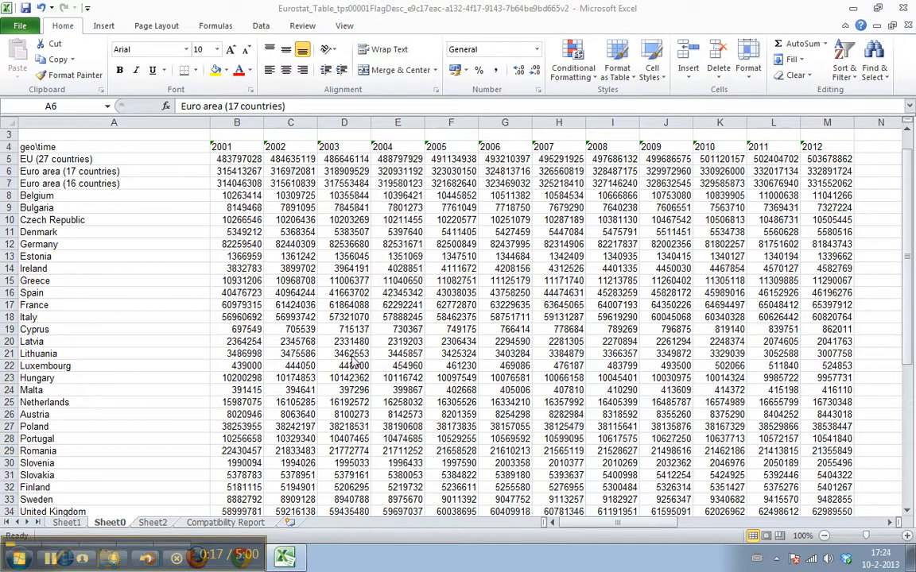
Step: Enter =MIN(B5:B42) in B44 to get the smallest 2001 population, 32863
{"action": "left_click", "coordinate": [237, 304]}
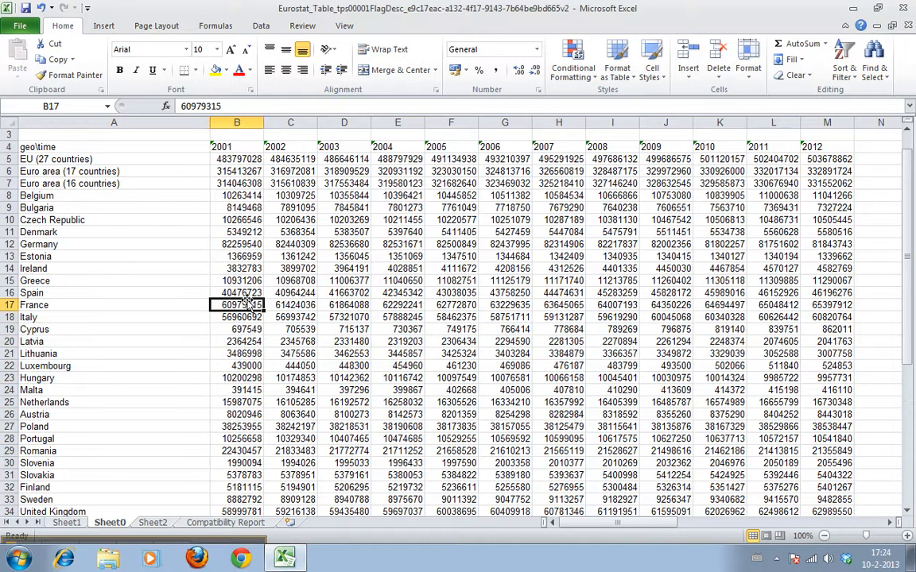
{"action": "left_click", "coordinate": [397, 329]}
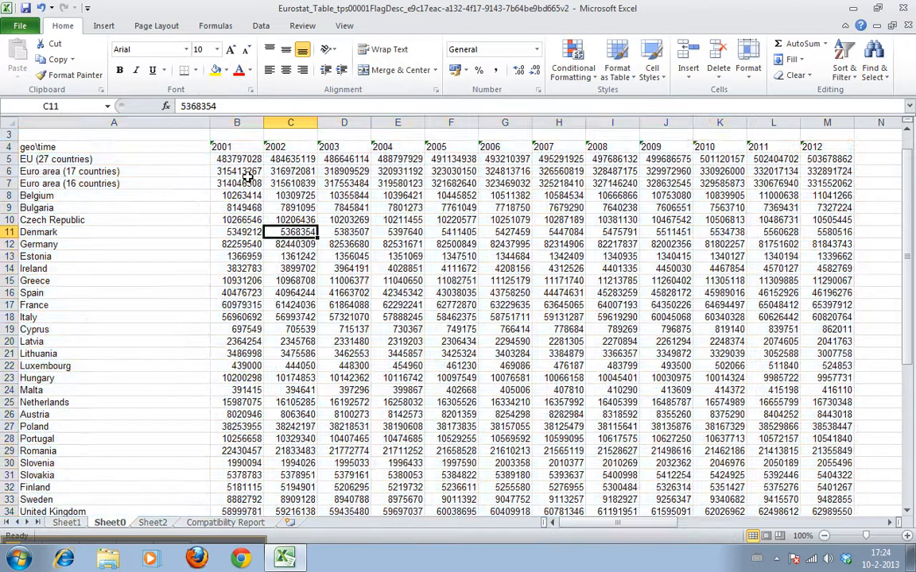
{"action": "left_click", "coordinate": [773, 183]}
{"action": "type", "text": "="}
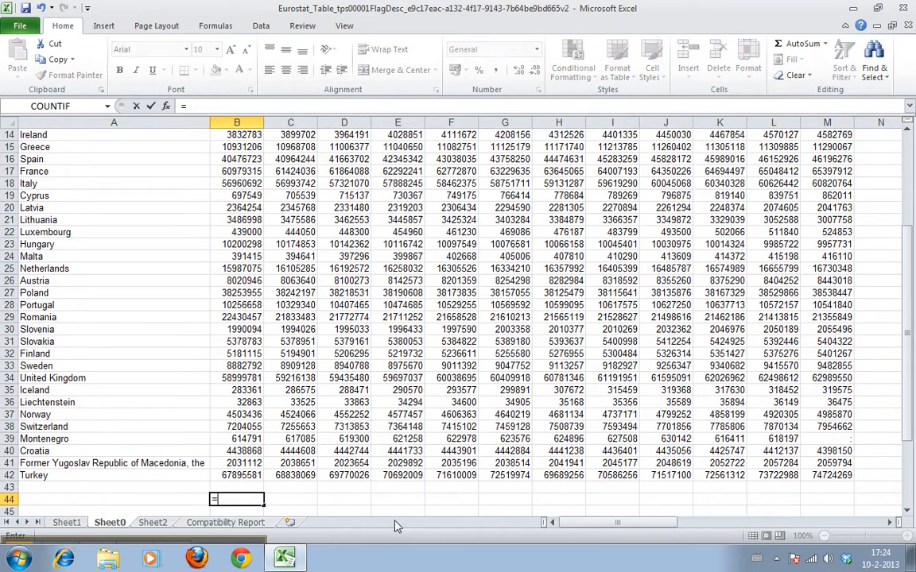
{"action": "mouse_move", "coordinate": [324, 527]}
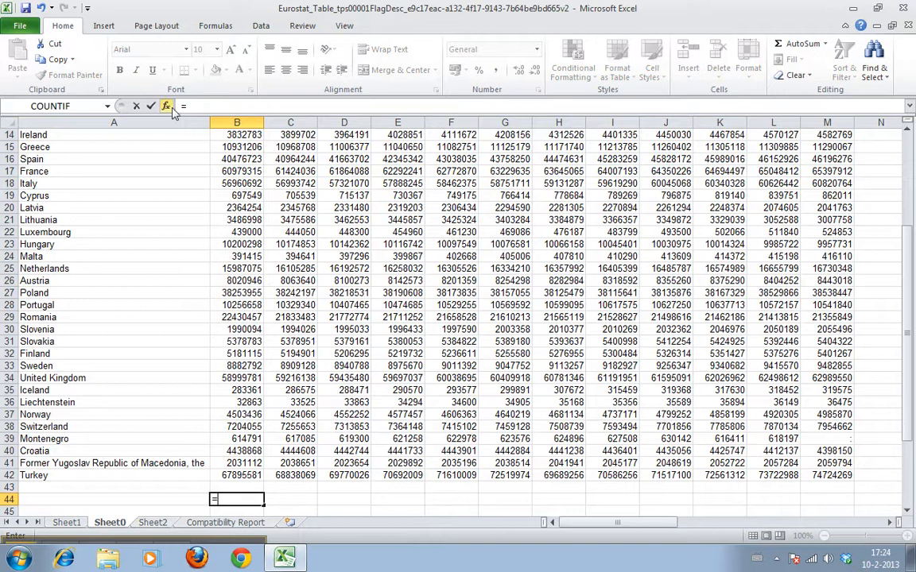
{"action": "mouse_move", "coordinate": [166, 106]}
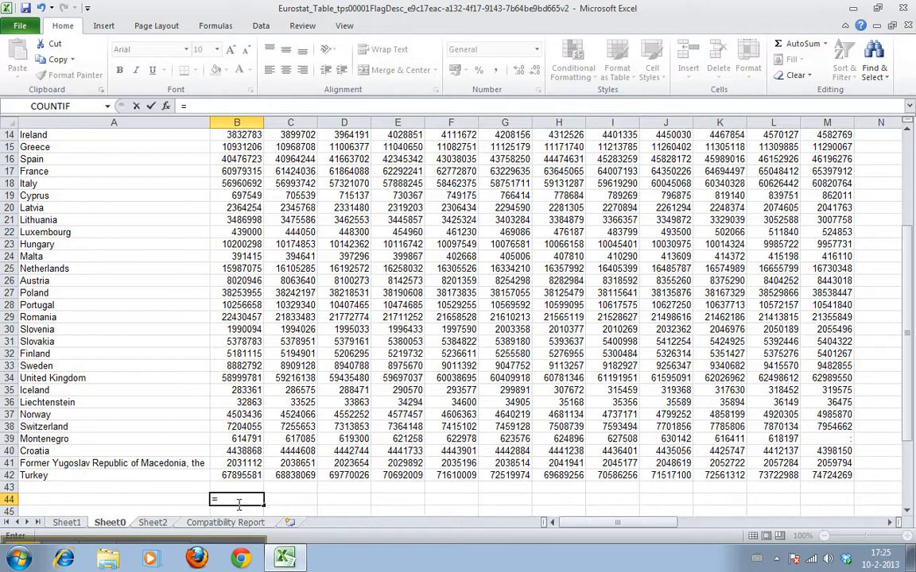
{"action": "type", "text": "min("}
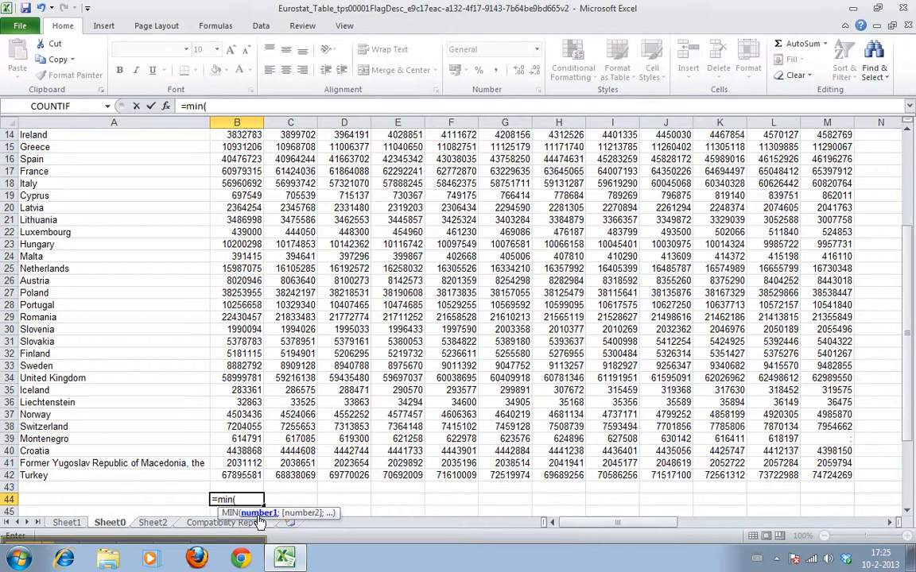
{"action": "mouse_move", "coordinate": [276, 518]}
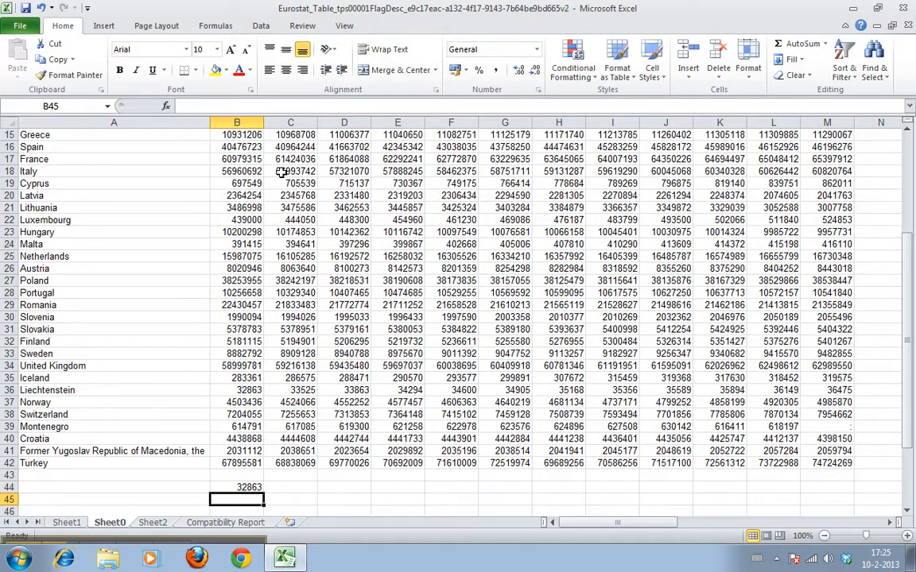
Step: Confirm Liechtenstein holds the 32863 minimum, then select B45
{"action": "left_click", "coordinate": [237, 403]}
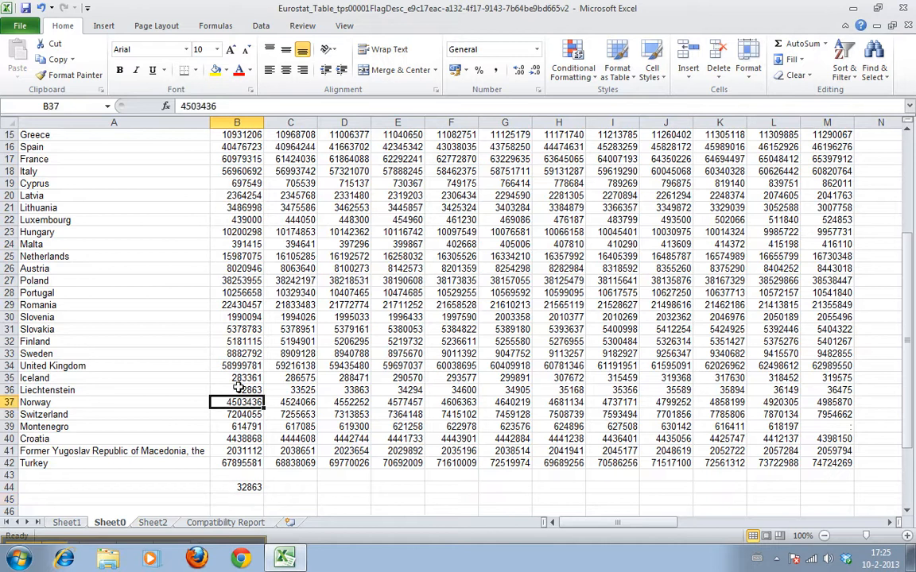
{"action": "left_click", "coordinate": [237, 390]}
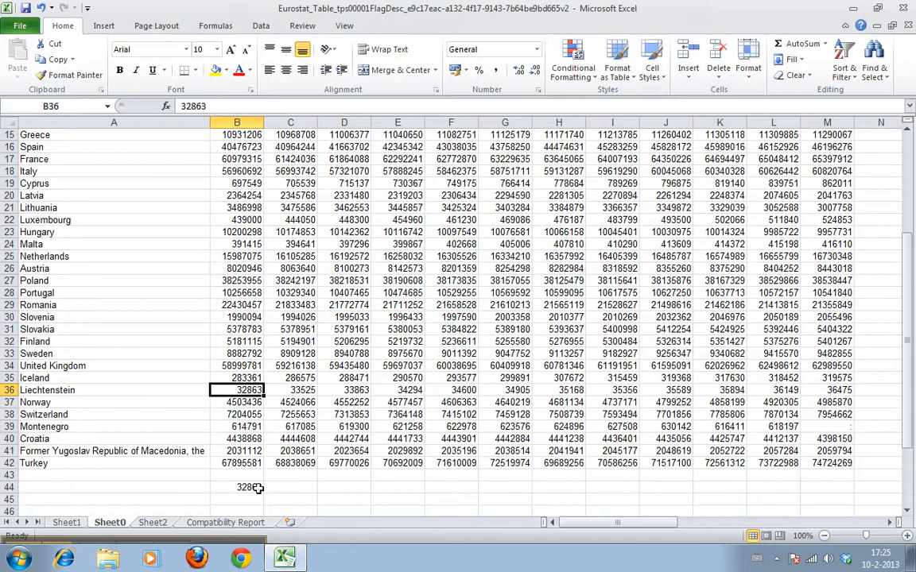
{"action": "left_click", "coordinate": [237, 500]}
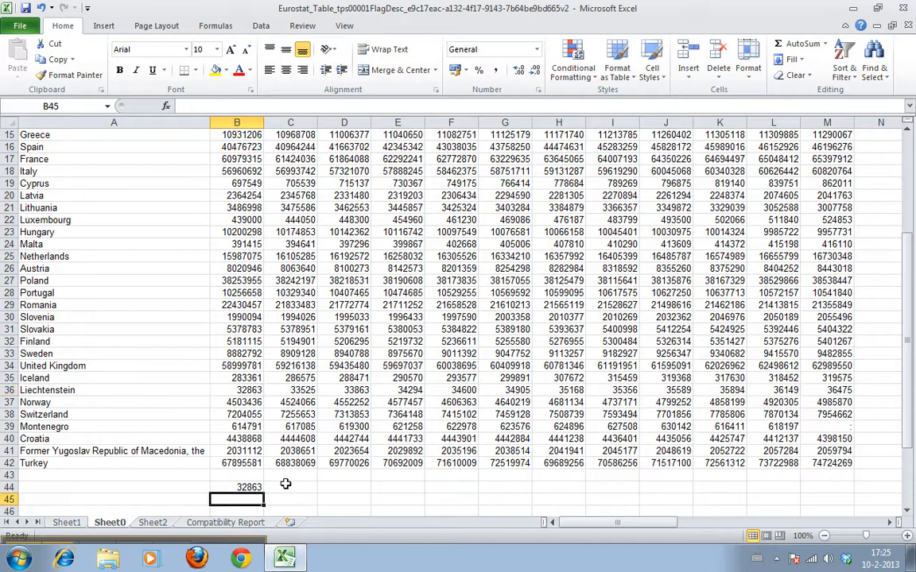
Step: Enter =MAX(B5:B42) in B45 via Insert Function, returning 483797028
{"action": "type", "text": "="}
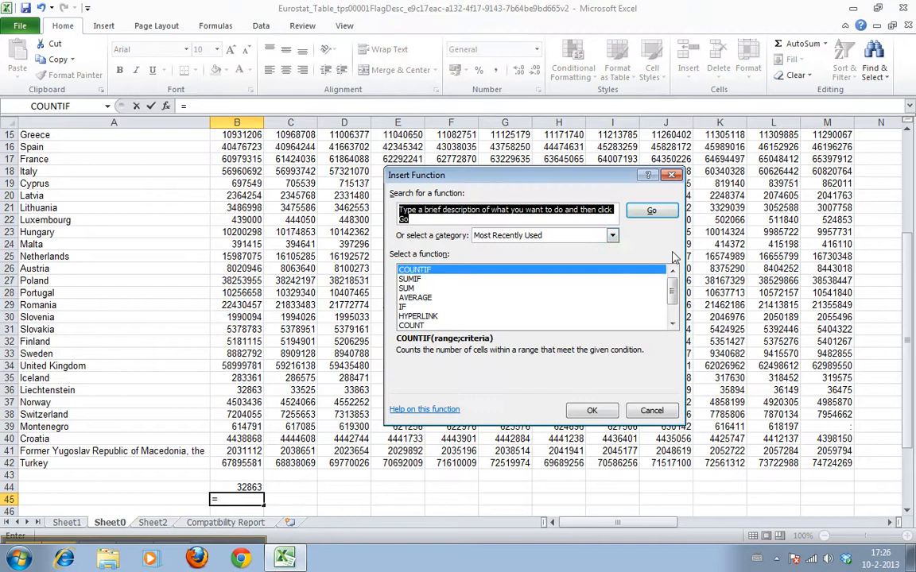
{"action": "left_click", "coordinate": [672, 322]}
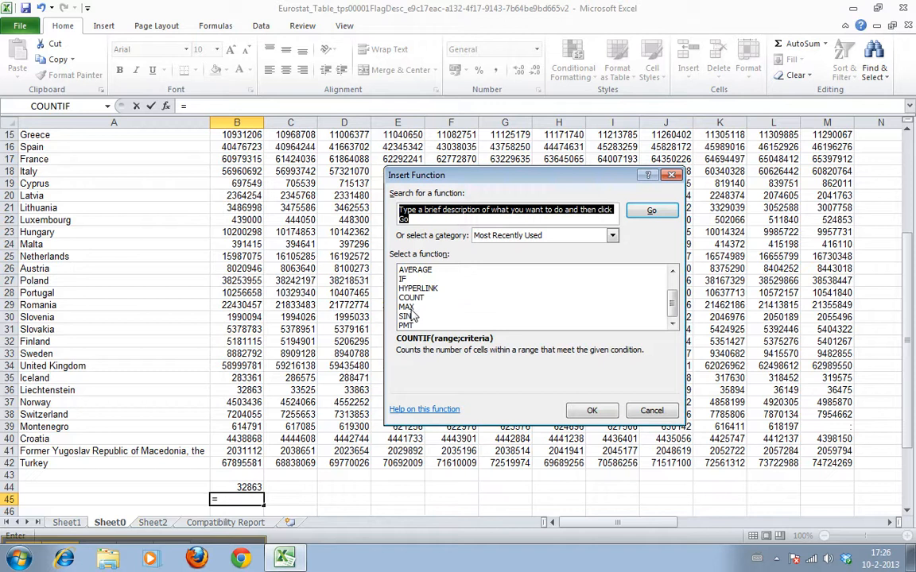
{"action": "mouse_move", "coordinate": [416, 310]}
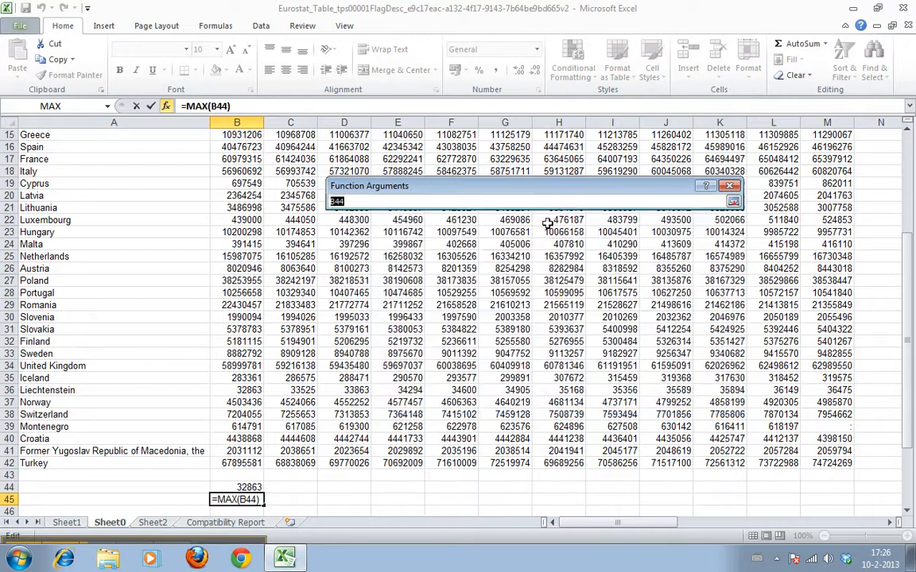
{"action": "mouse_move", "coordinate": [238, 468]}
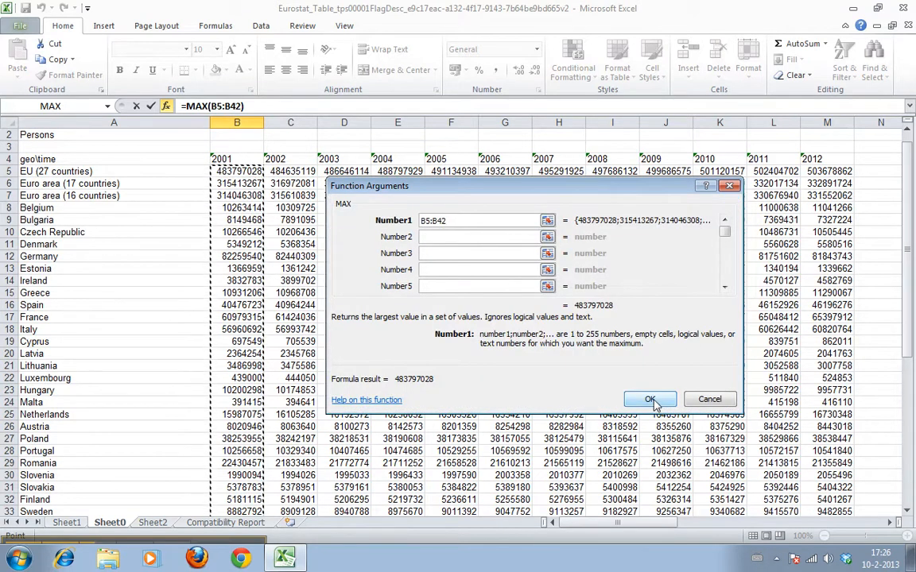
{"action": "left_click", "coordinate": [650, 399]}
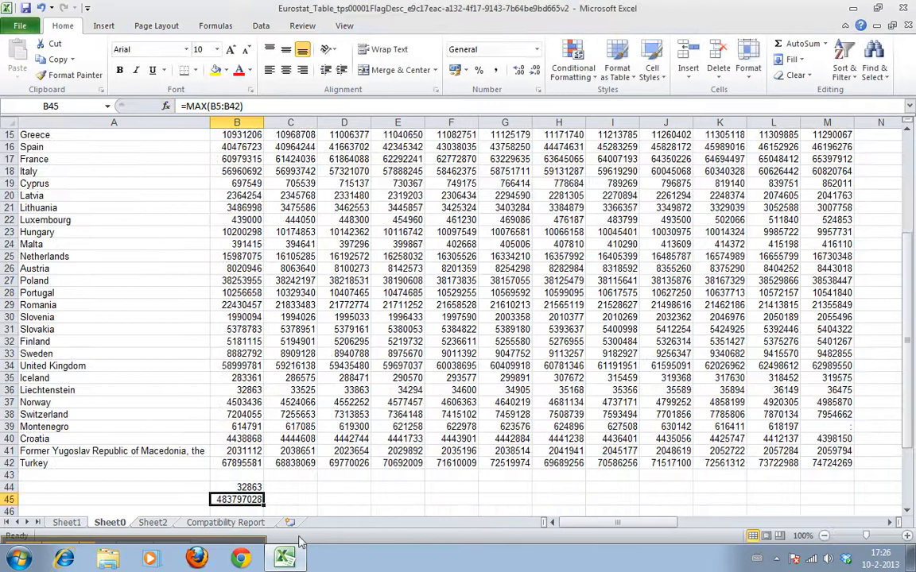
{"action": "left_click", "coordinate": [237, 486]}
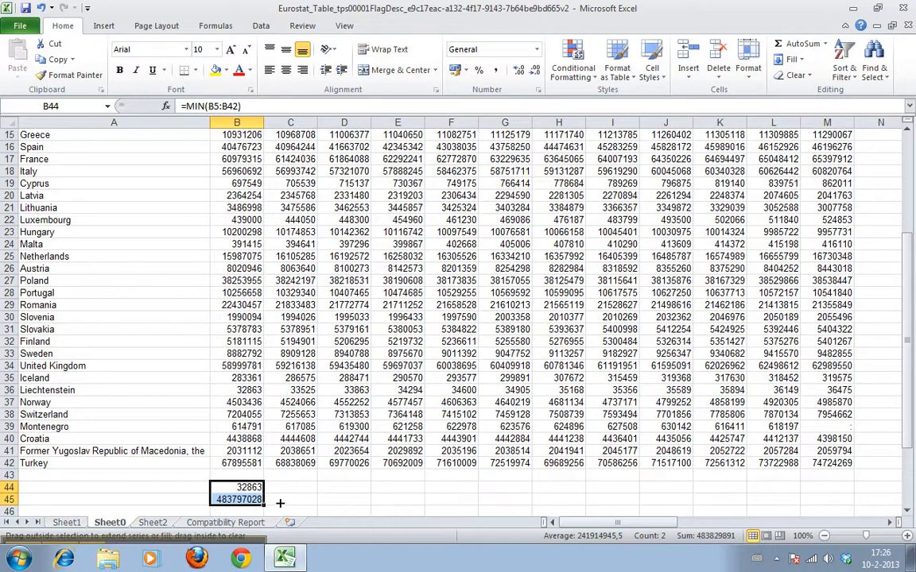
Step: Copy the MIN and MAX formulas across to 2012, giving 36475 and 503678862 there
{"action": "left_click_drag", "start_coordinate": [249, 505], "coordinate": [685, 499]}
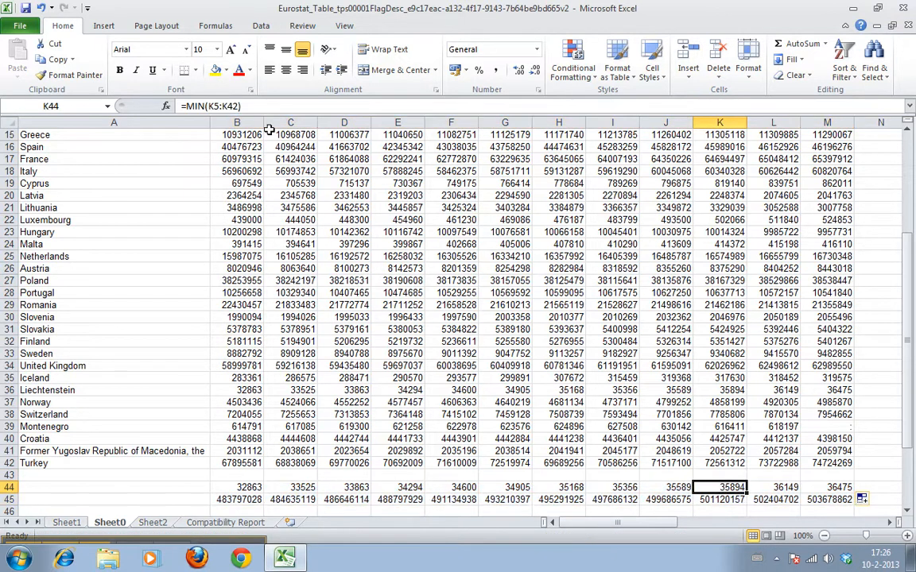
{"action": "double_click", "coordinate": [720, 487]}
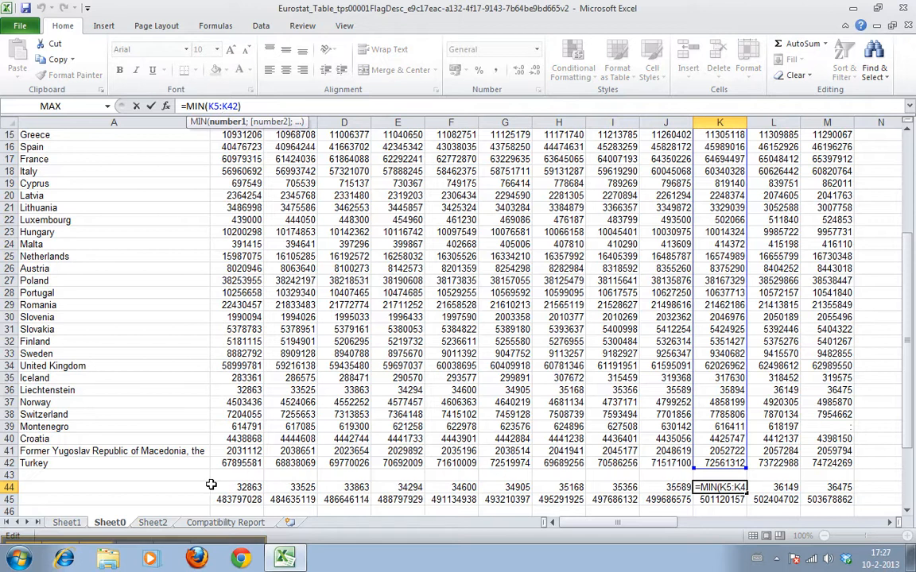
{"action": "mouse_move", "coordinate": [537, 468]}
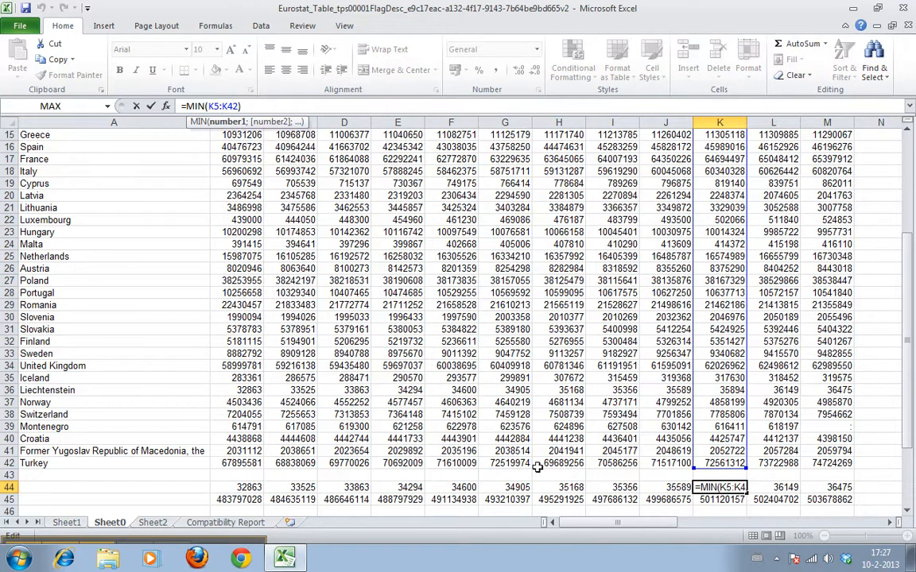
{"action": "mouse_move", "coordinate": [248, 493]}
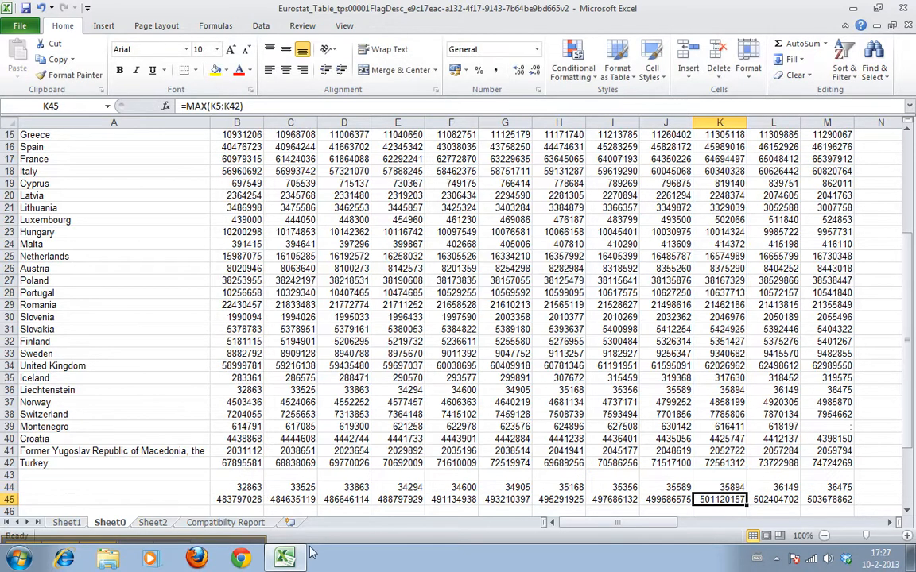
{"action": "left_click", "coordinate": [113, 487]}
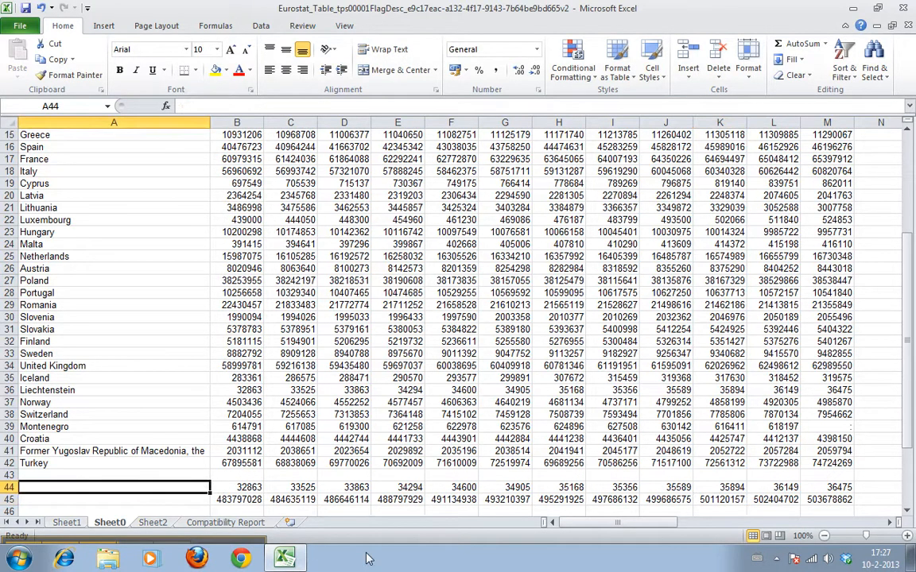
Step: Type bold labels 'minimum', 'maximum' and 'range' in A44:A46
{"action": "type", "text": "minimum"}
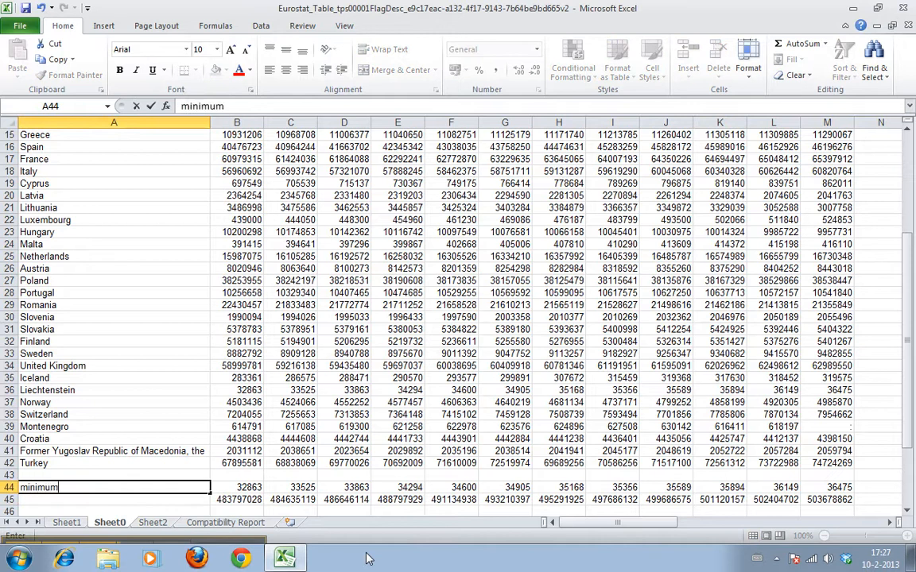
{"action": "type", "text": "maximum"}
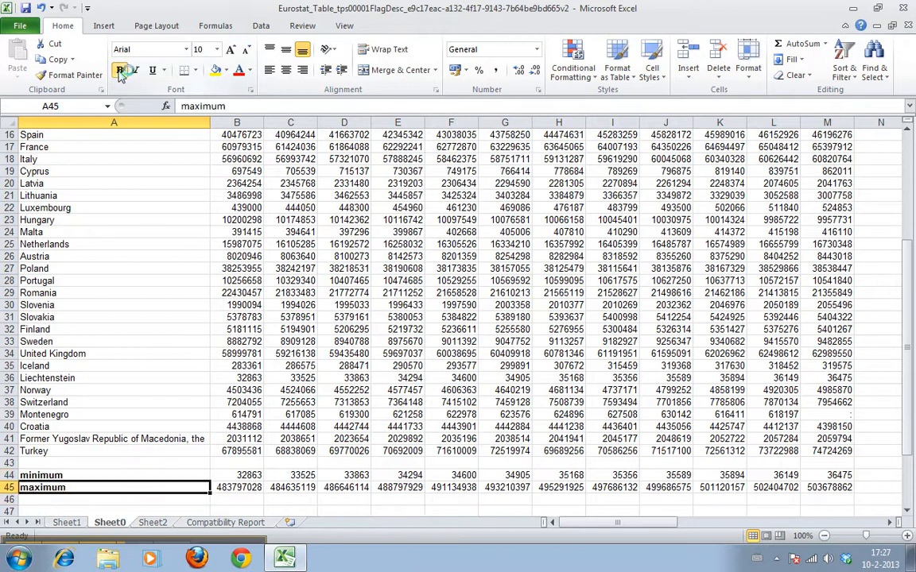
{"action": "left_click", "coordinate": [114, 500]}
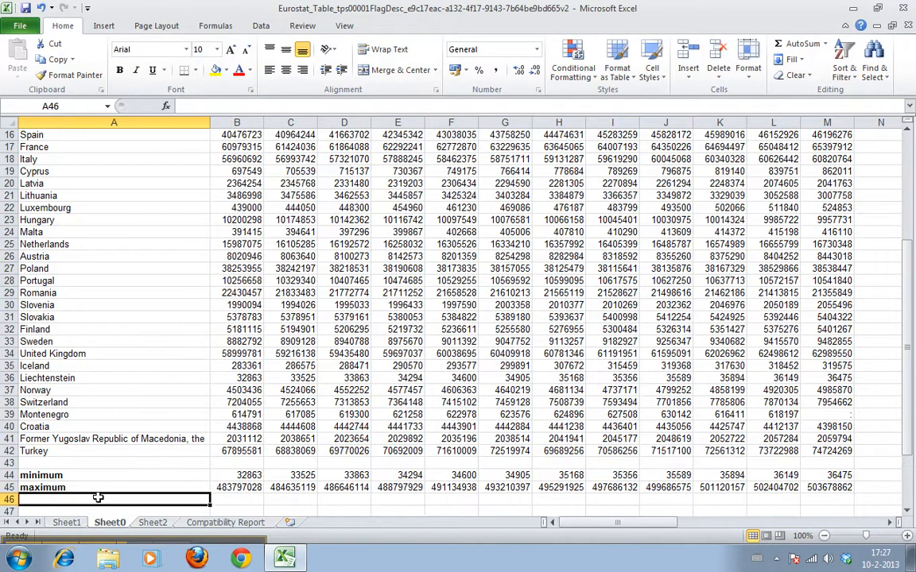
{"action": "type", "text": "range"}
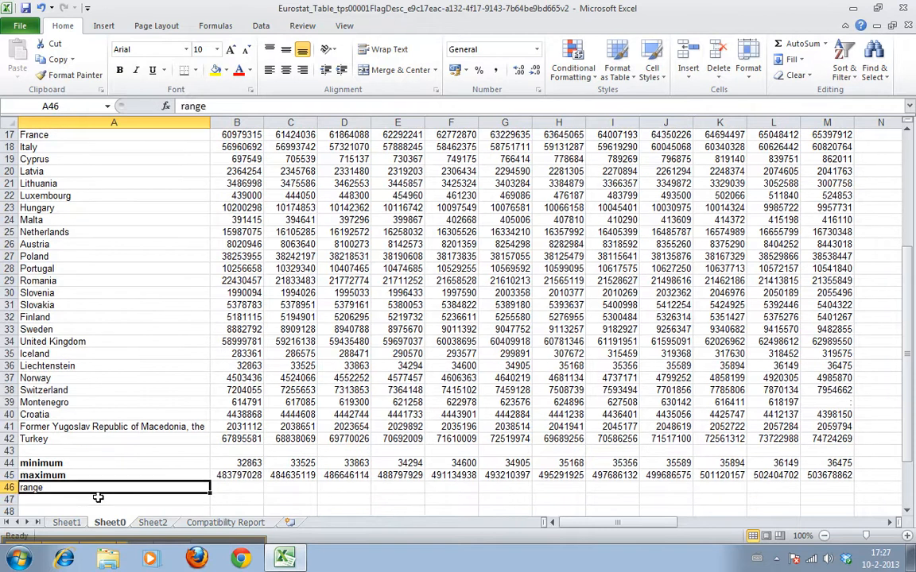
{"action": "left_click", "coordinate": [119, 70]}
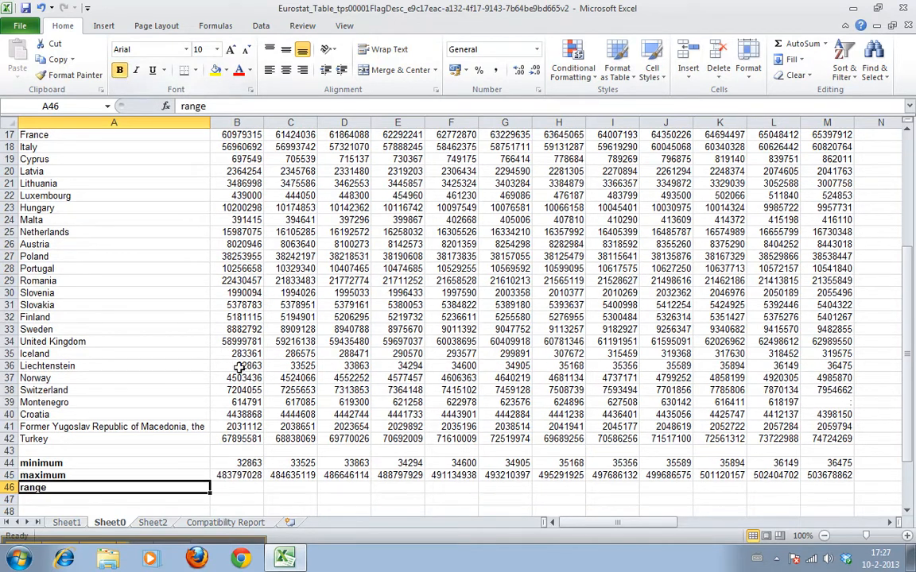
{"action": "left_click", "coordinate": [236, 487]}
{"action": "type", "text": "=B45"}
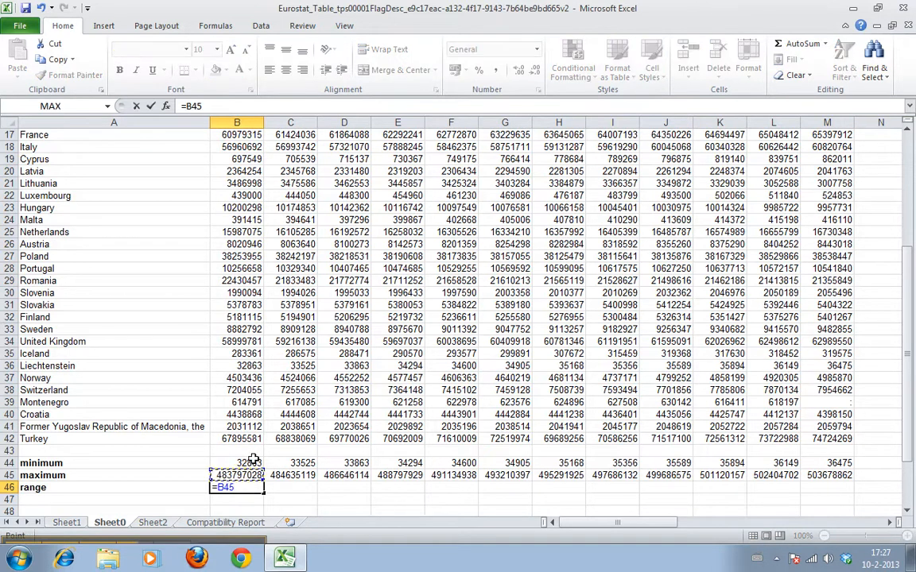
Step: Enter =B45-B44 in B46, giving a 2001 range of 483764165
{"action": "type", "text": "-"}
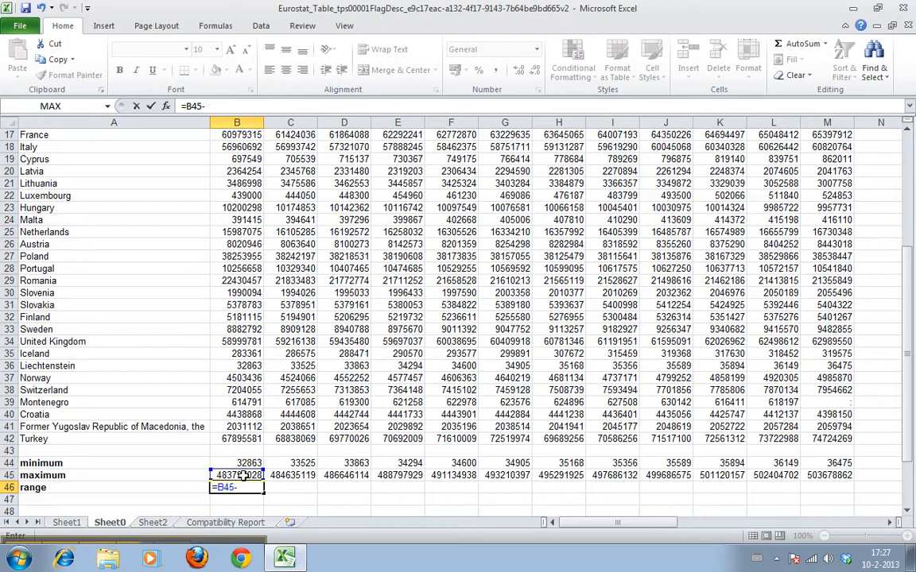
{"action": "left_click", "coordinate": [237, 463]}
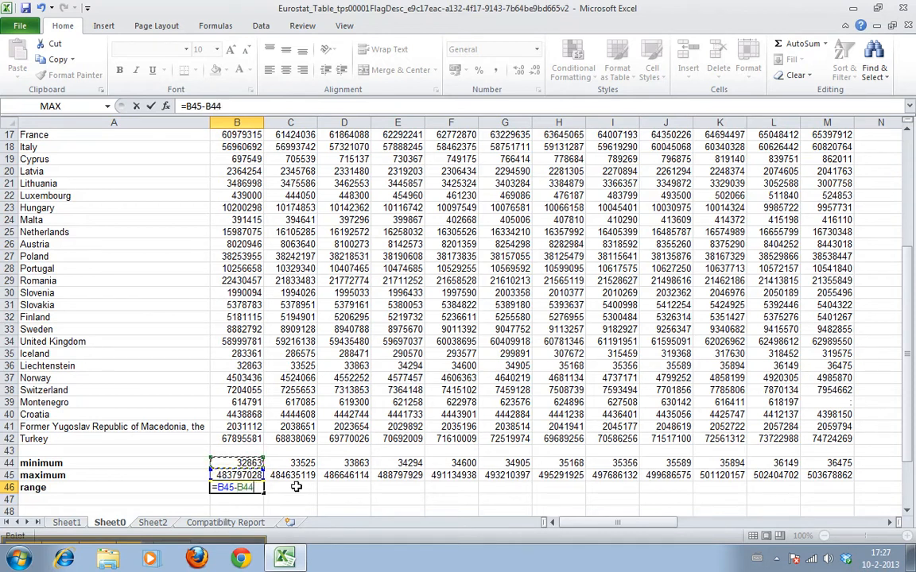
{"action": "key", "text": "enter"}
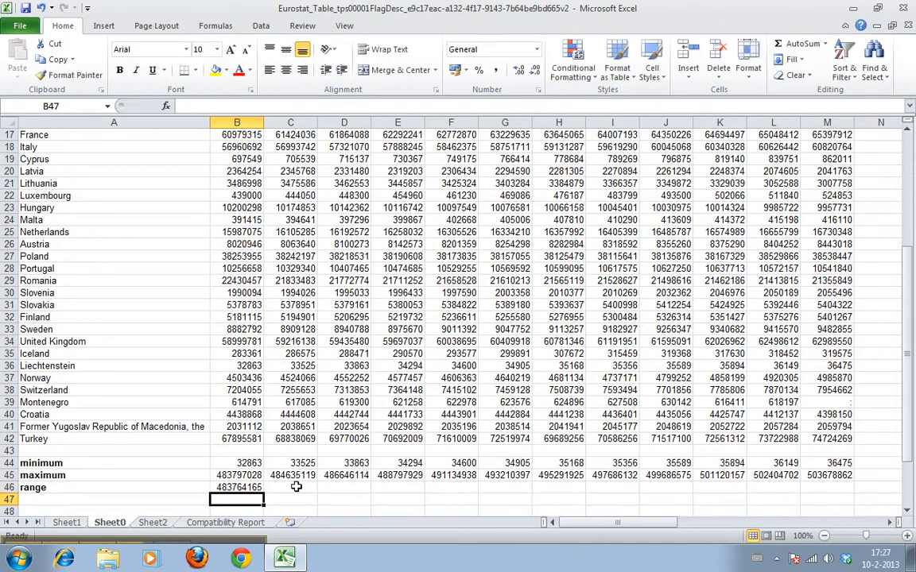
Step: Fill the range formula across row 46 to 2012 and check the copied results
{"action": "left_click", "coordinate": [236, 487]}
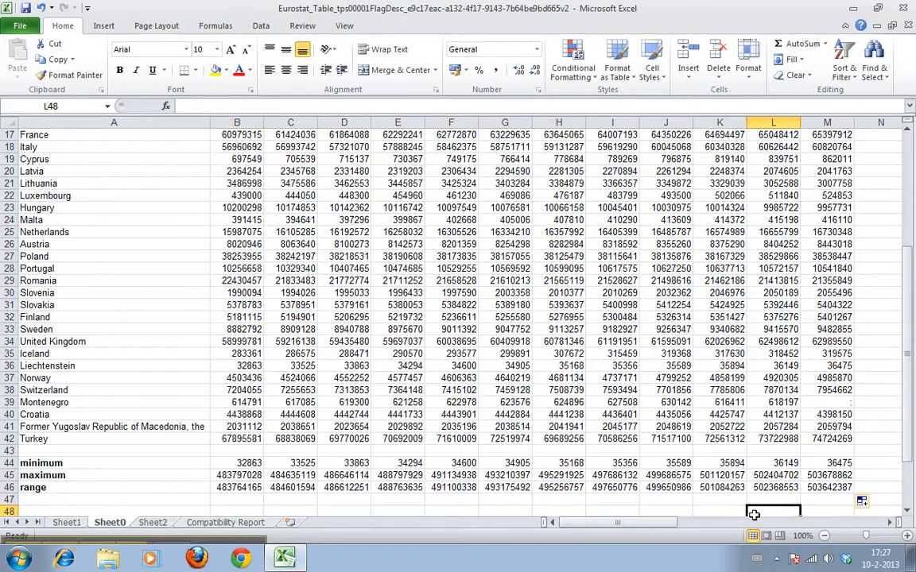
{"action": "mouse_move", "coordinate": [386, 435]}
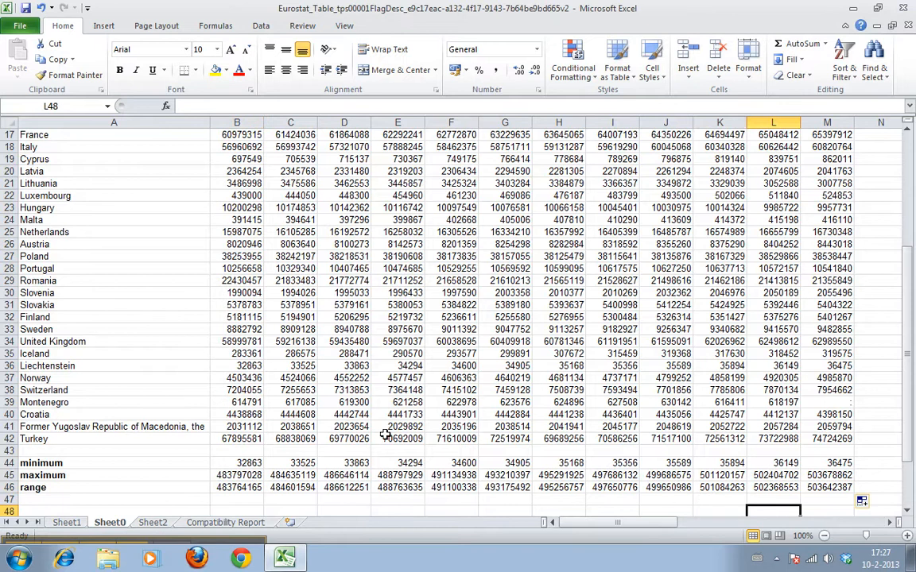
{"action": "left_click", "coordinate": [236, 488]}
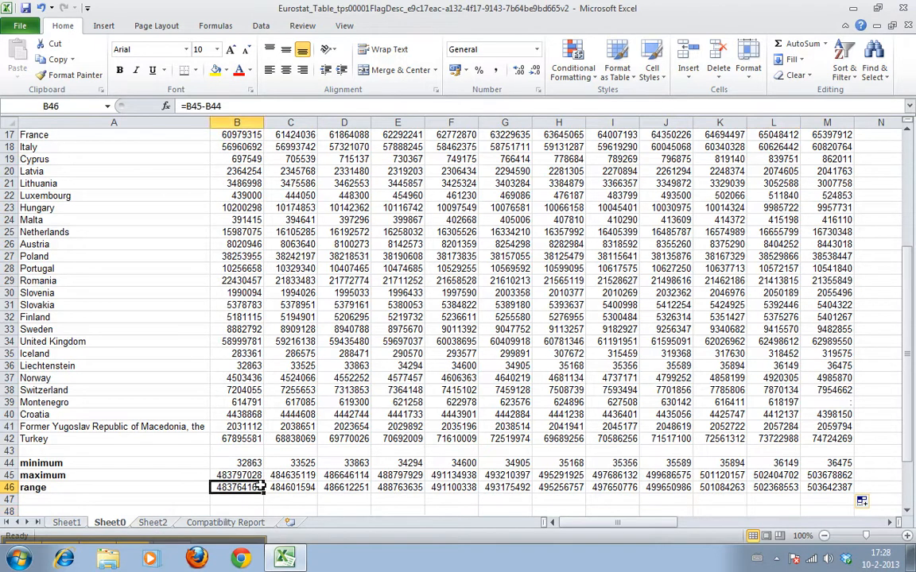
{"action": "left_click", "coordinate": [290, 500]}
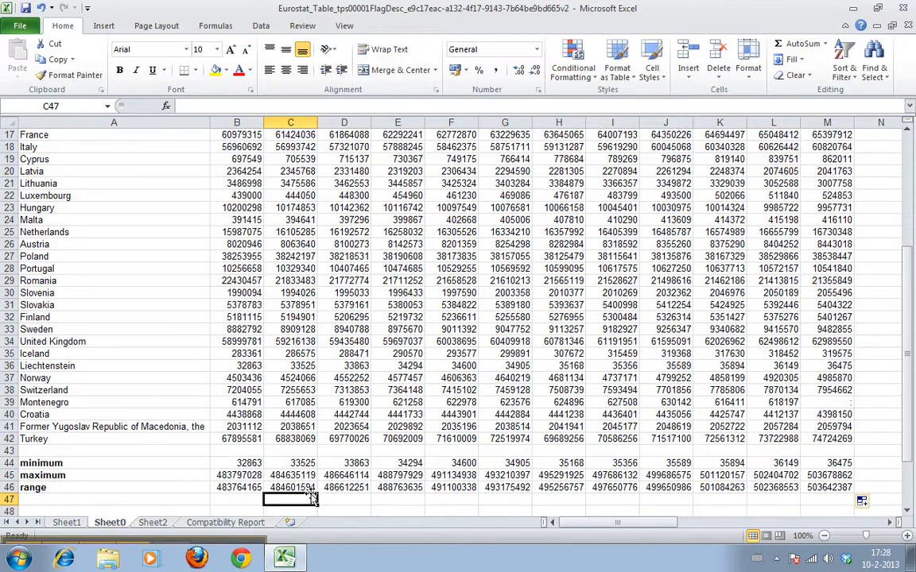
{"action": "left_click", "coordinate": [344, 487]}
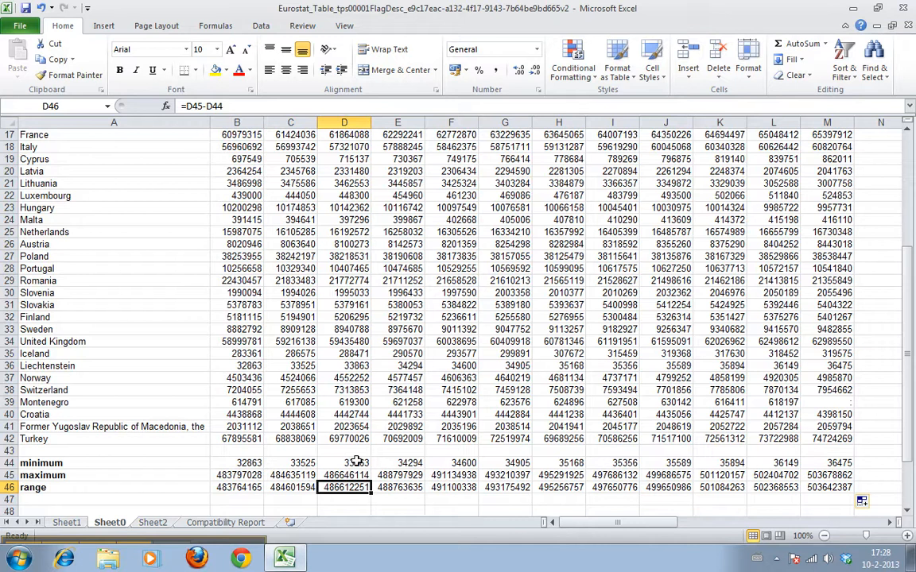
{"action": "left_click", "coordinate": [344, 462]}
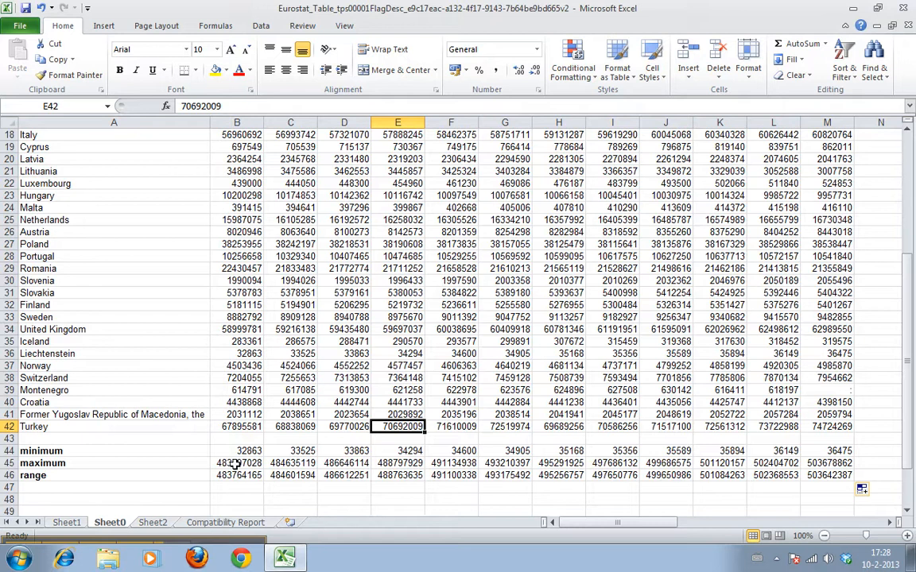
{"action": "left_click", "coordinate": [237, 451]}
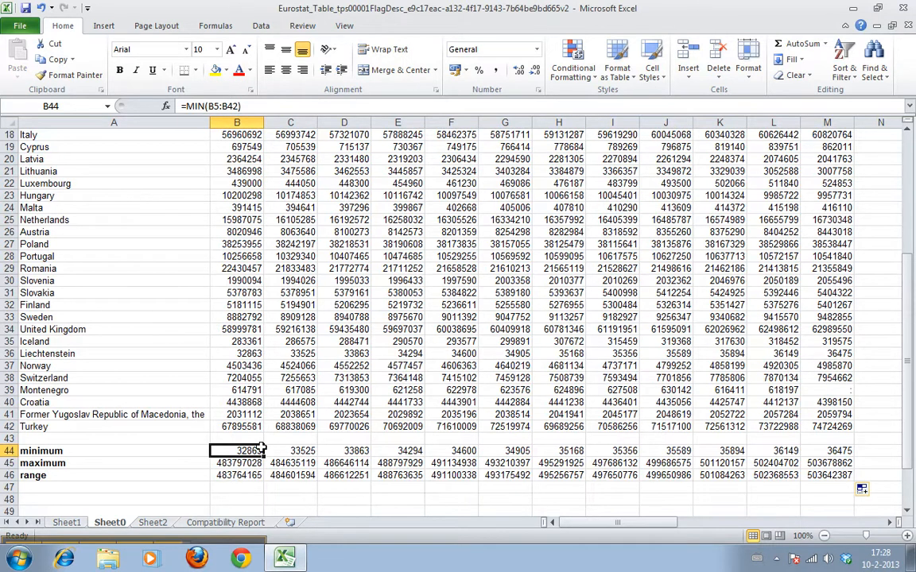
{"action": "scroll", "scroll_direction": "down", "scroll_amount": 3}
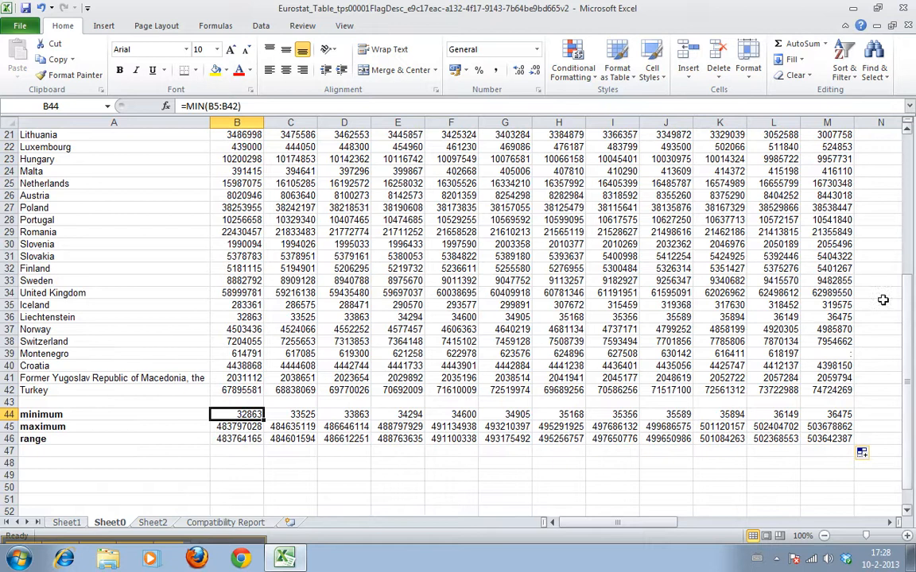
{"action": "mouse_move", "coordinate": [237, 437]}
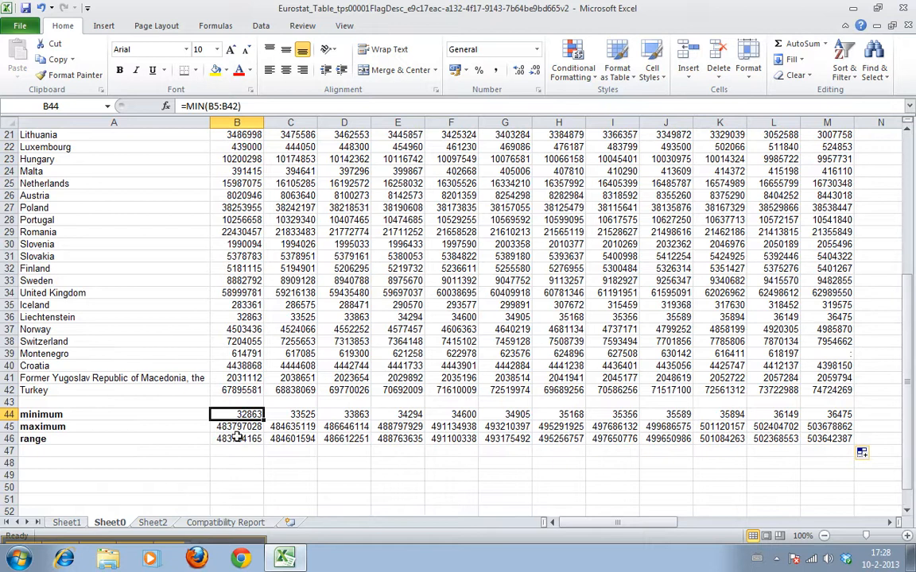